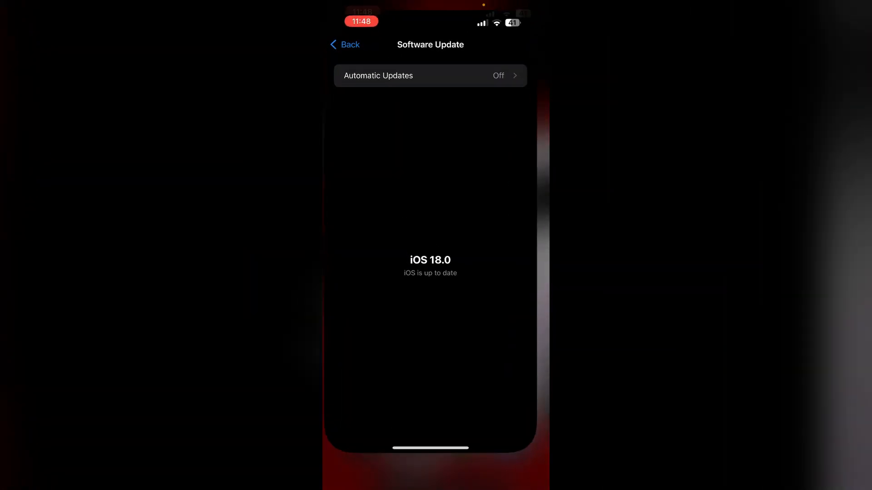
Back out of Software Update and open Screen Time showing the daily usage average.
{"action": "left_click", "coordinate": [344, 44]}
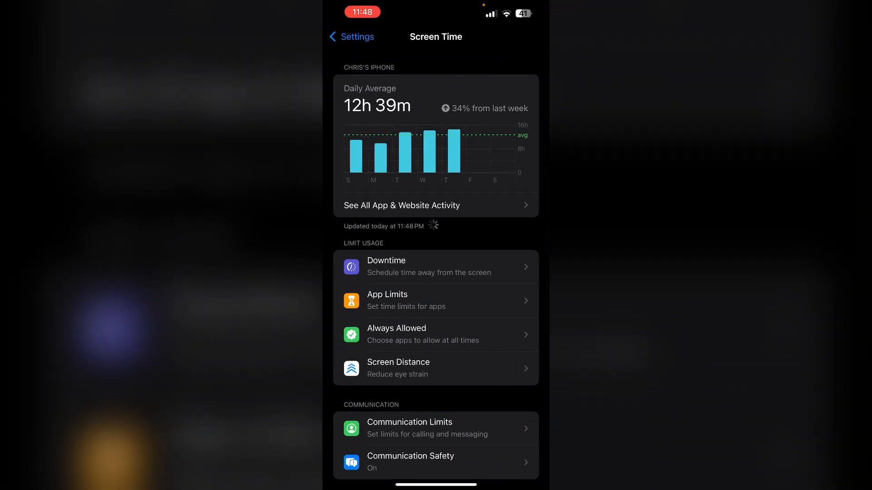
Scroll Screen Time and open Content & Privacy Restrictions, currently switched off.
{"action": "scroll", "scroll_direction": "down", "scroll_amount": 3}
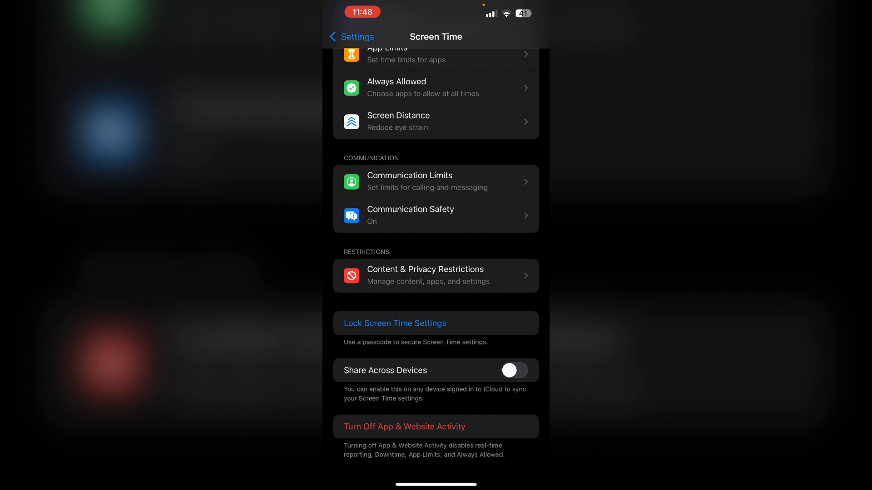
{"action": "left_click", "coordinate": [435, 275]}
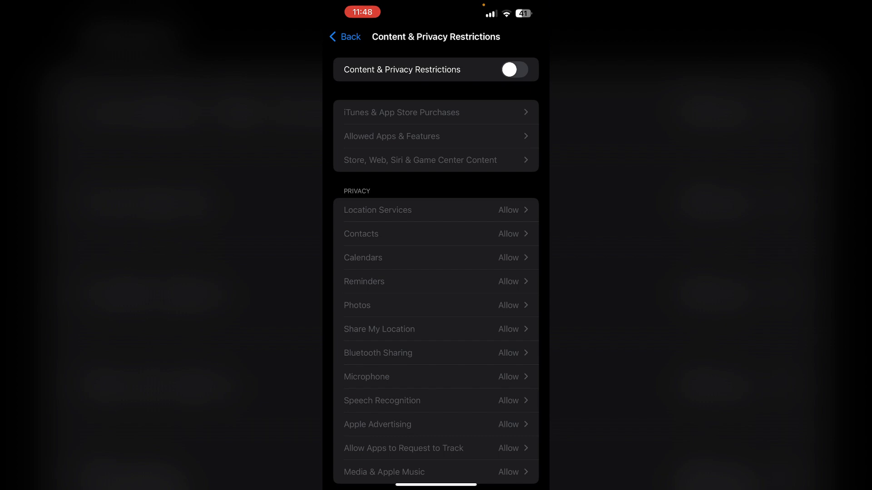
Back out through Screen Time to Settings and open General.
{"action": "left_click", "coordinate": [344, 36]}
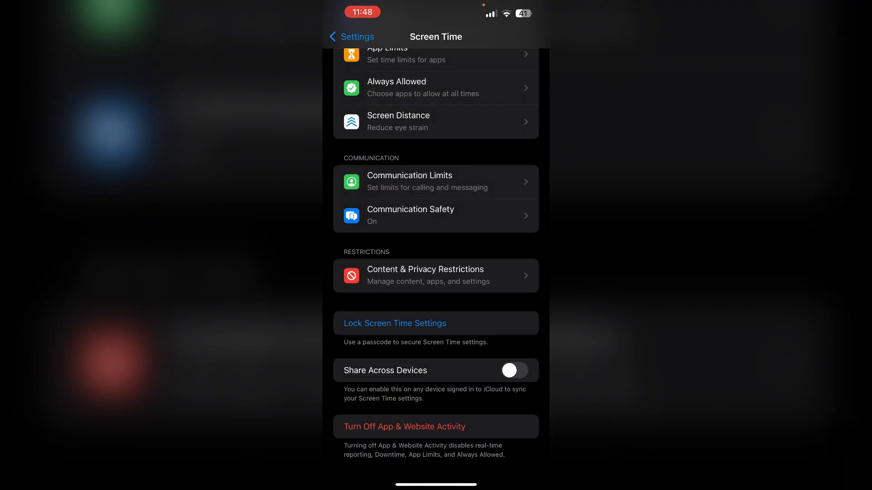
{"action": "left_click", "coordinate": [351, 36]}
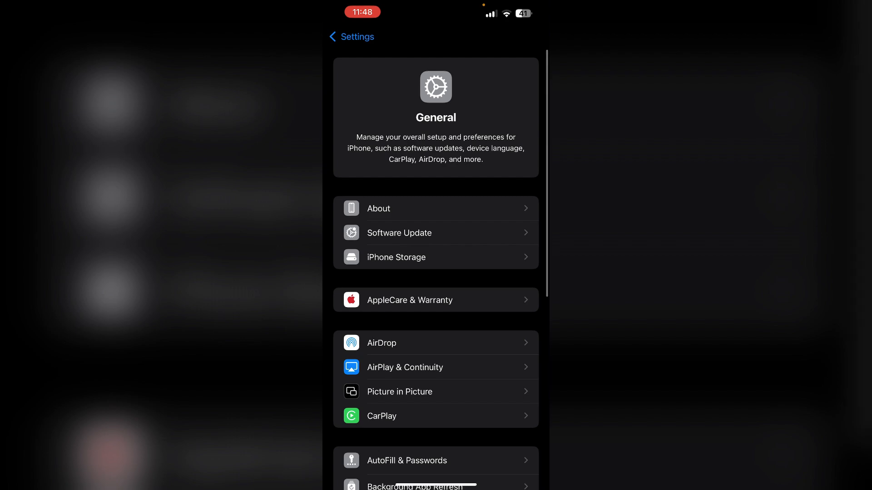
Scroll General and open Transfer or Reset iPhone to show its reset options.
{"action": "scroll", "scroll_direction": "down", "scroll_amount": 3}
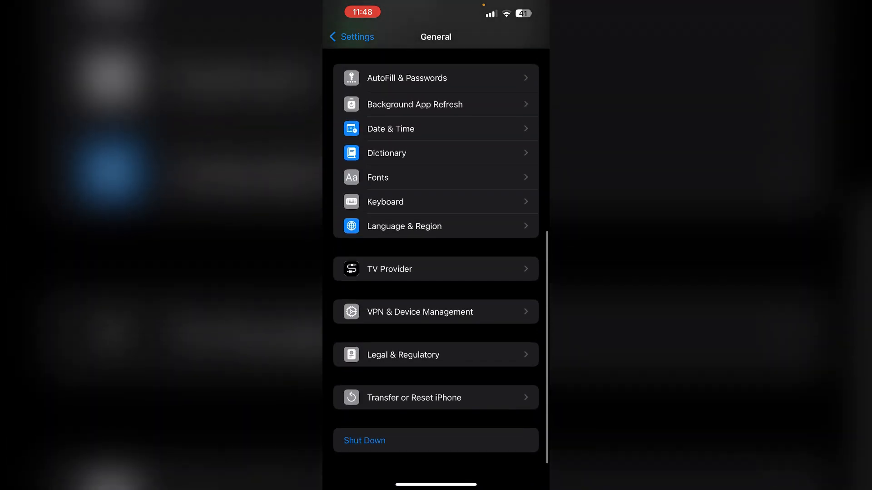
{"action": "left_click", "coordinate": [414, 397]}
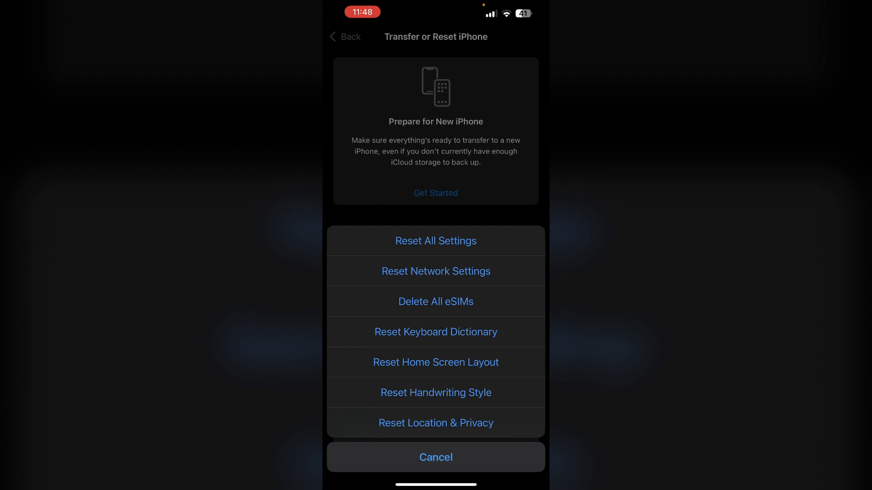
Cancel the reset action sheet without resetting anything.
{"action": "left_click", "coordinate": [436, 457]}
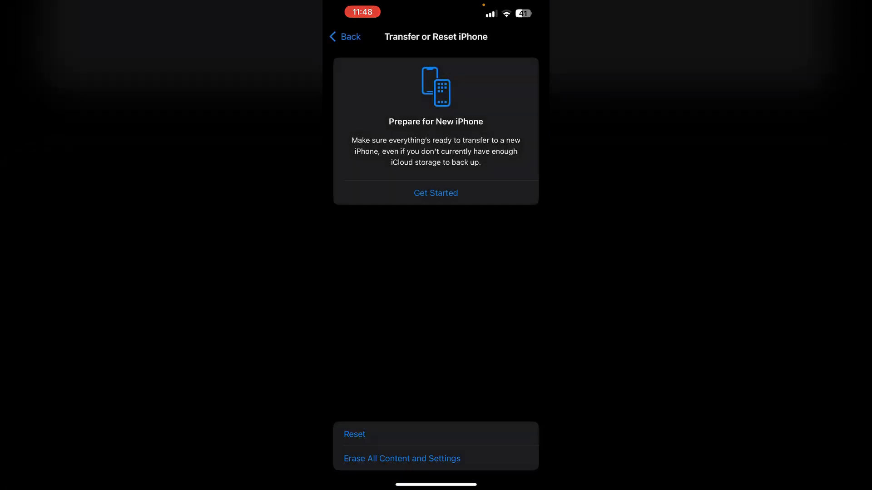